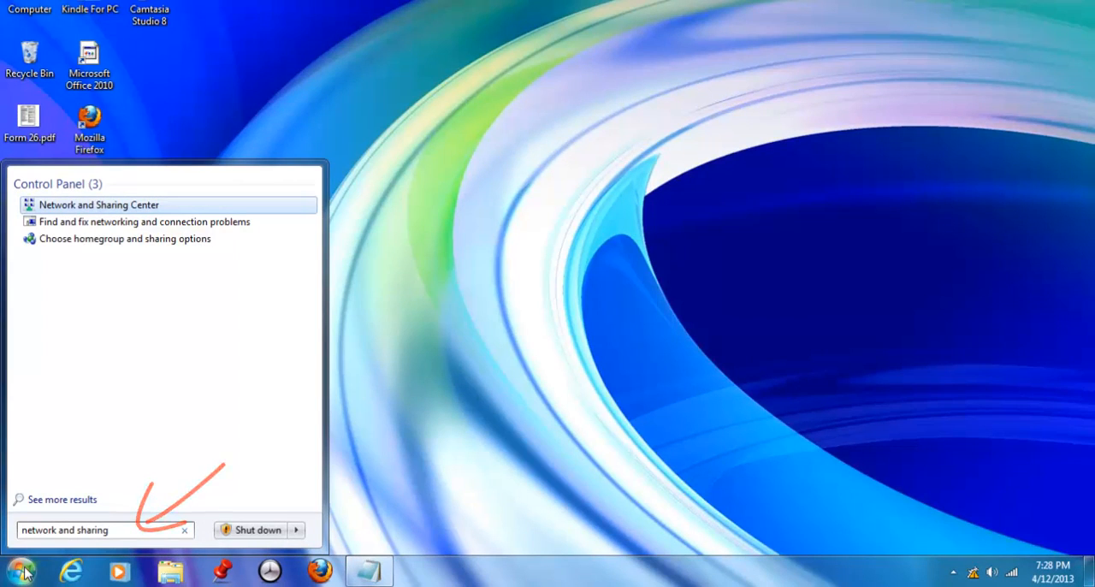
{"action": "mouse_move", "coordinate": [99, 205]}
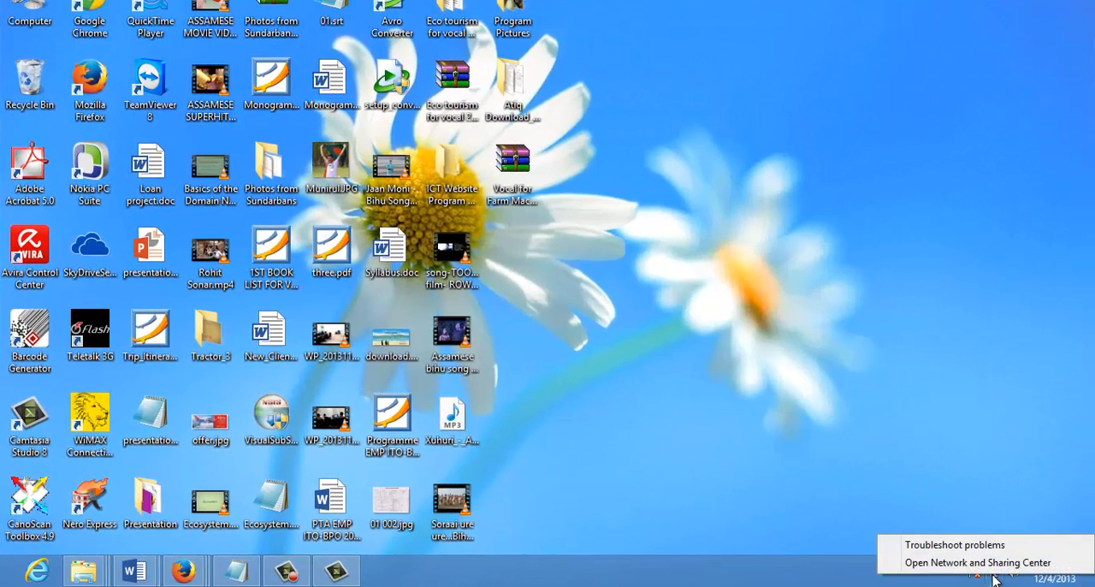
{"action": "mouse_move", "coordinate": [979, 561]}
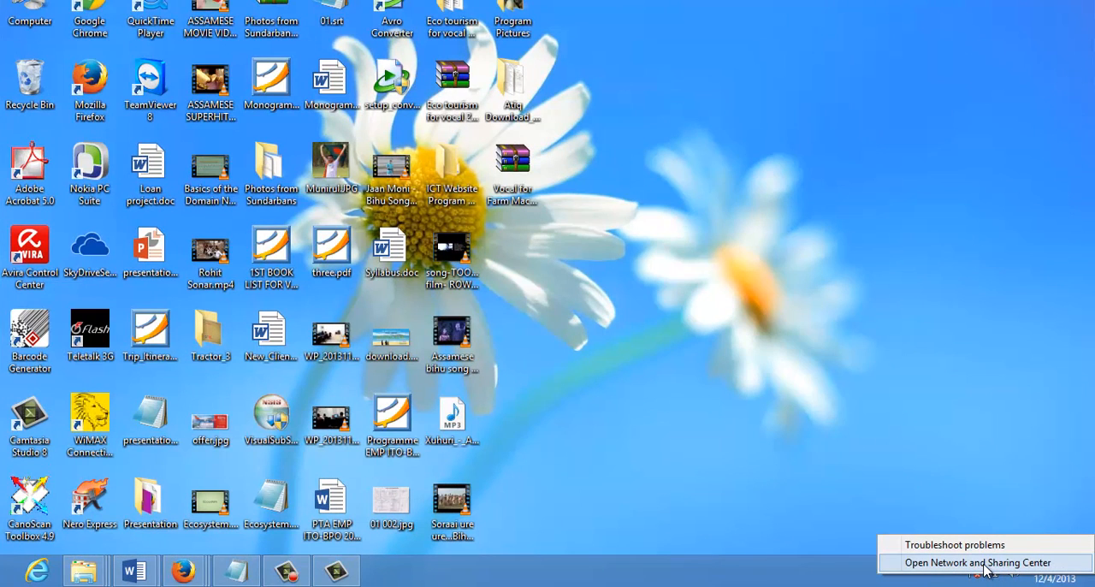
Bring up Network and Sharing Center showing the active Ethernet connection
{"action": "left_click", "coordinate": [977, 561]}
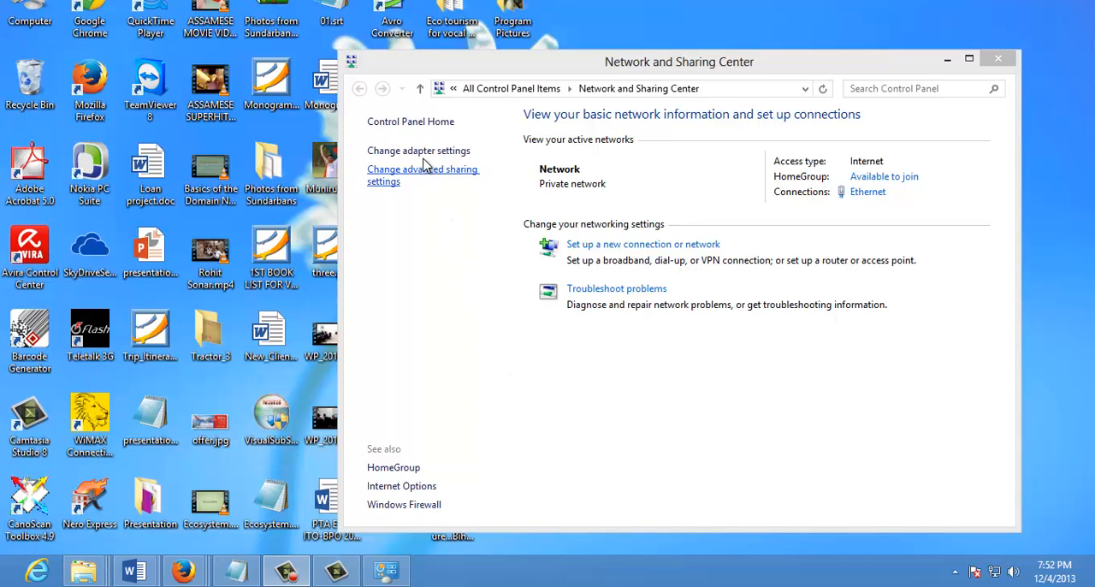
Reach the Ethernet adapter's Internet Protocol Version 4 (TCP/IPv4) properties via Change adapter settings
{"action": "left_click", "coordinate": [418, 150]}
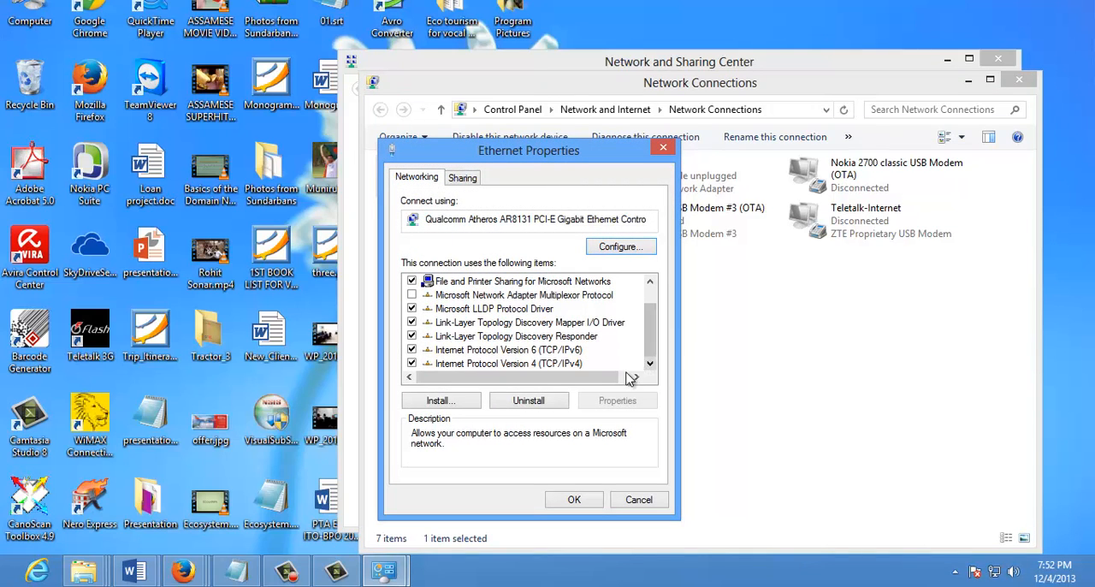
{"action": "left_click", "coordinate": [506, 363]}
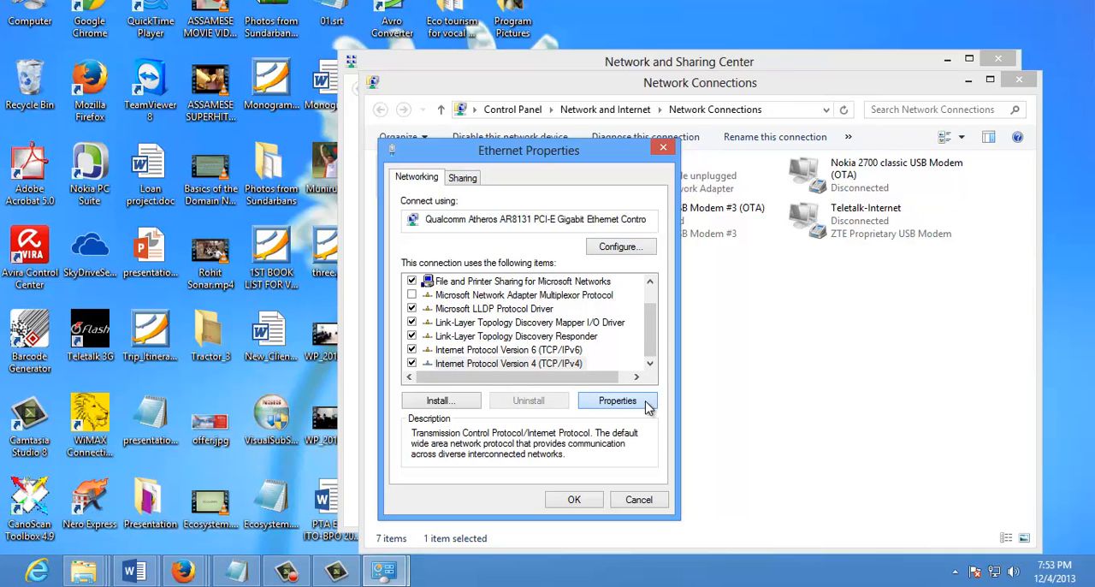
{"action": "left_click", "coordinate": [616, 401]}
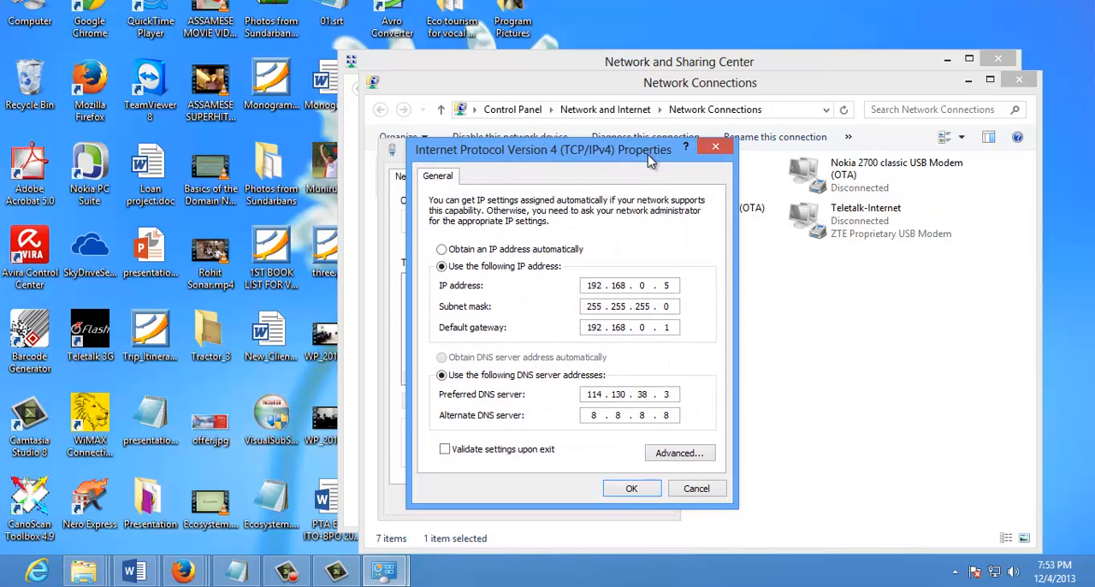
{"action": "mouse_move", "coordinate": [472, 274]}
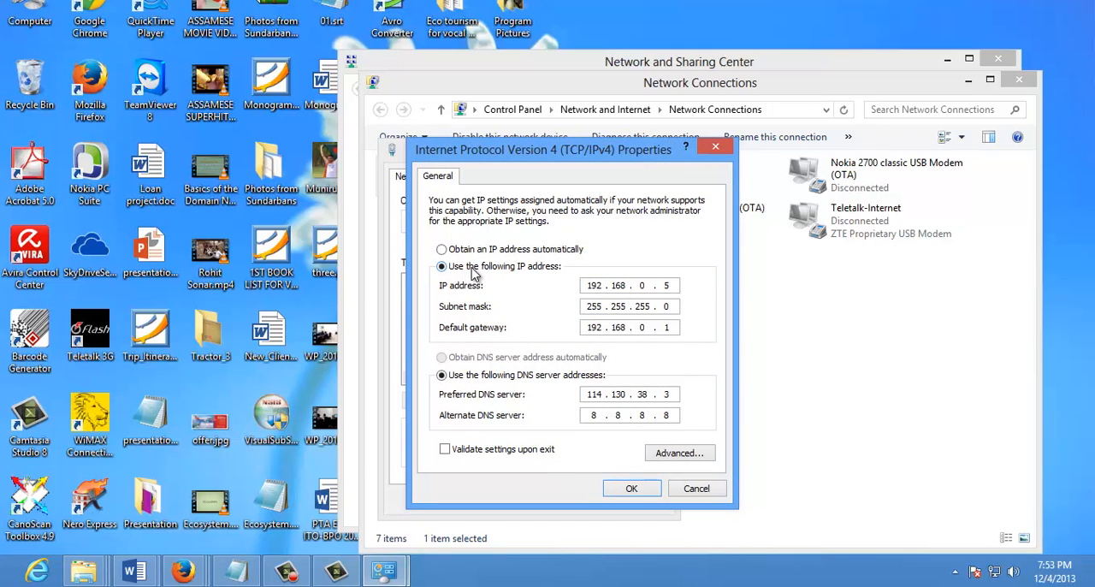
{"action": "mouse_move", "coordinate": [525, 272]}
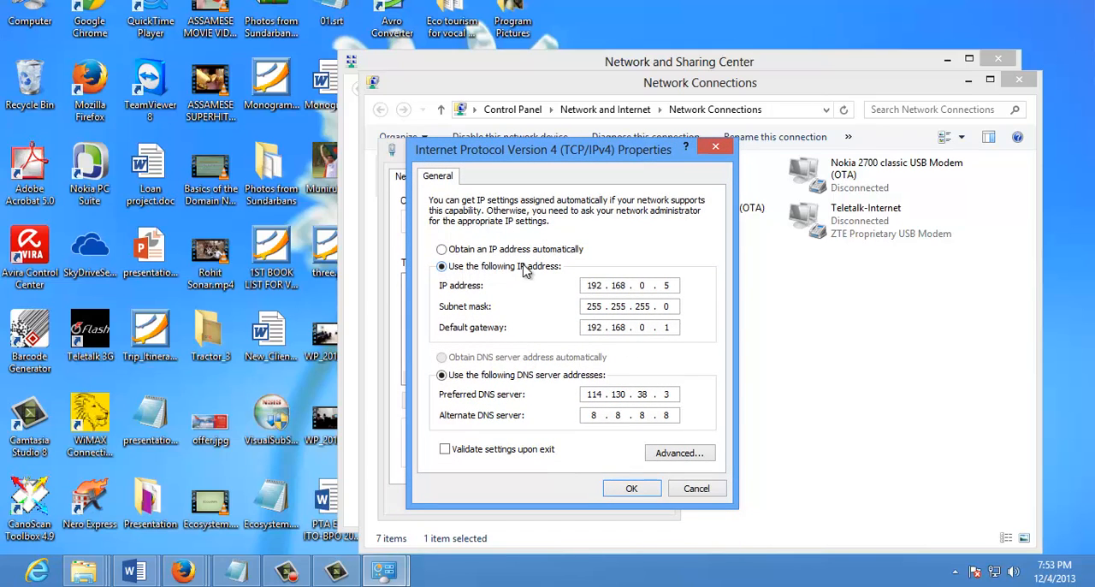
{"action": "mouse_move", "coordinate": [493, 297]}
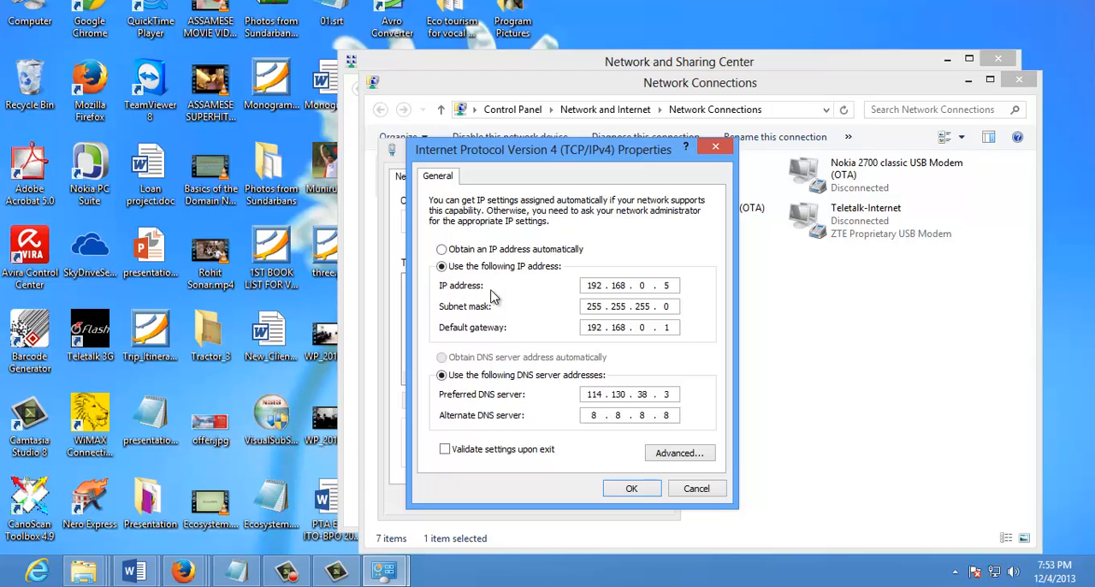
{"action": "mouse_move", "coordinate": [458, 335]}
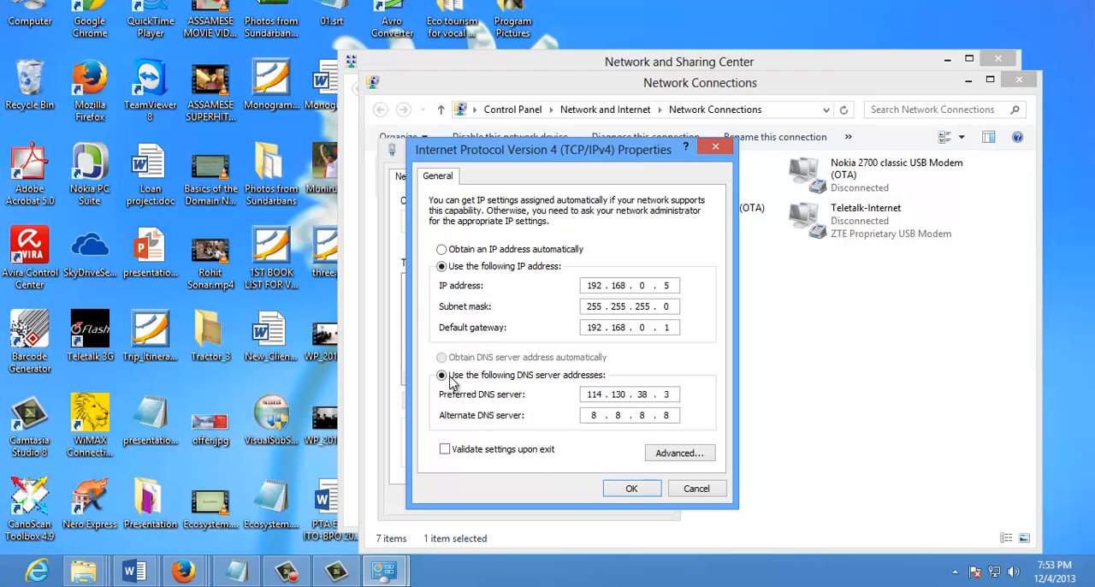
{"action": "mouse_move", "coordinate": [473, 401]}
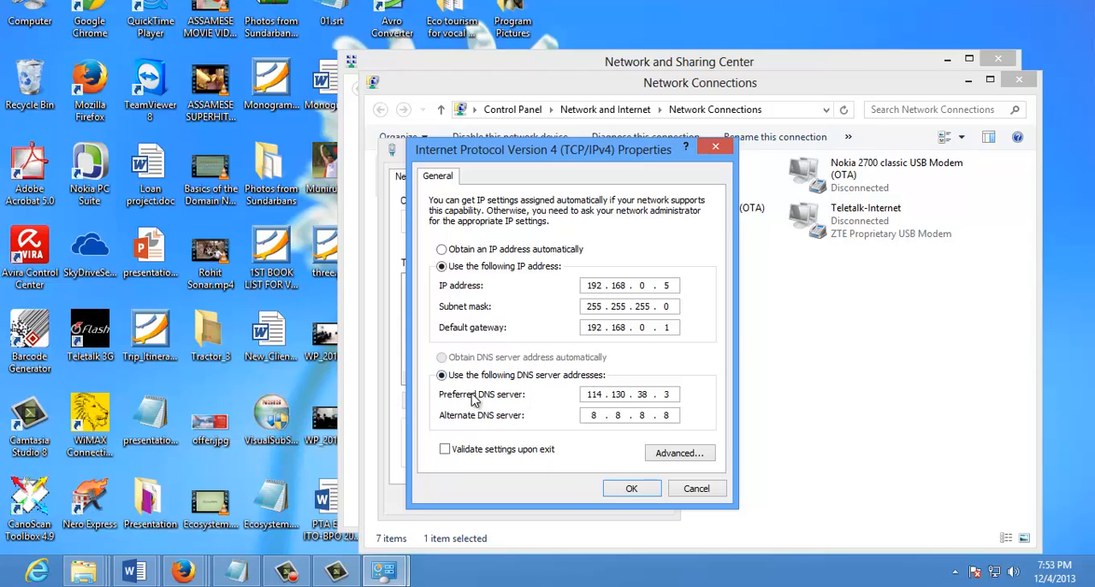
{"action": "mouse_move", "coordinate": [538, 427]}
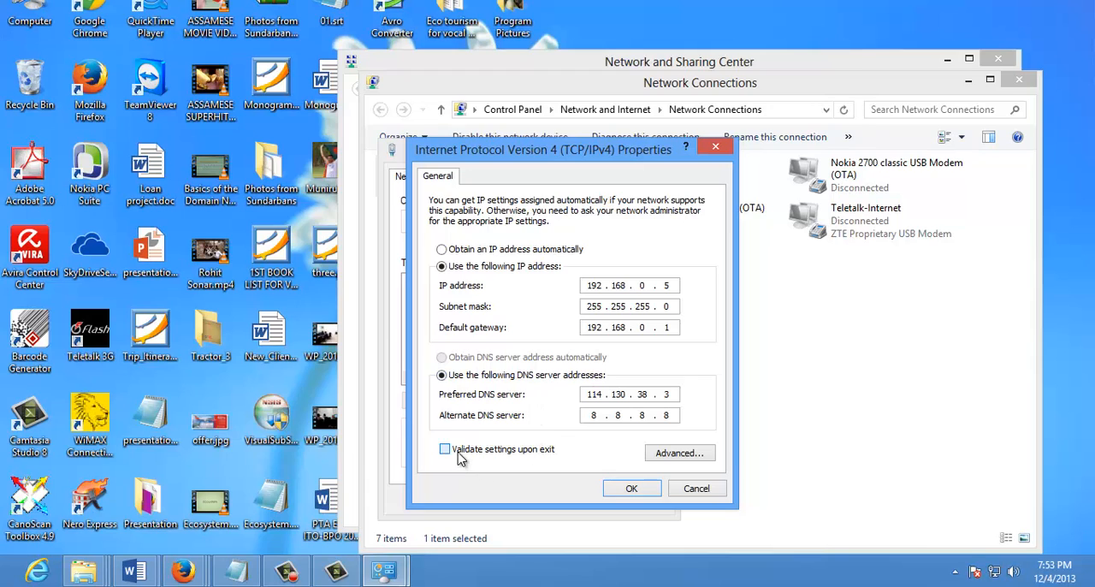
Enable Validate settings upon exit and apply the static IP 192.168.0.5 with its DNS servers
{"action": "left_click", "coordinate": [445, 448]}
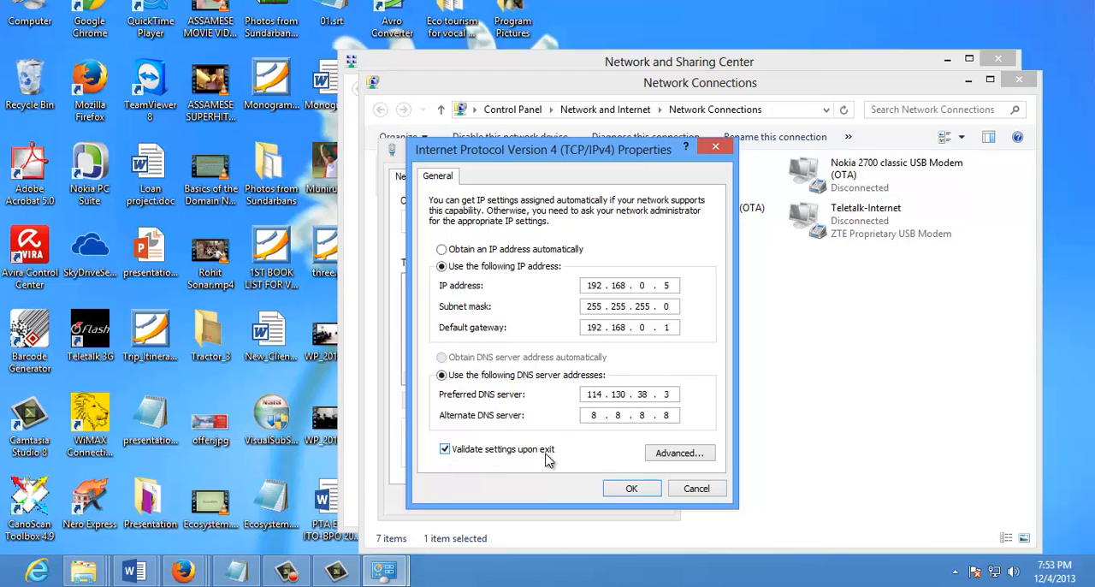
{"action": "mouse_move", "coordinate": [609, 501]}
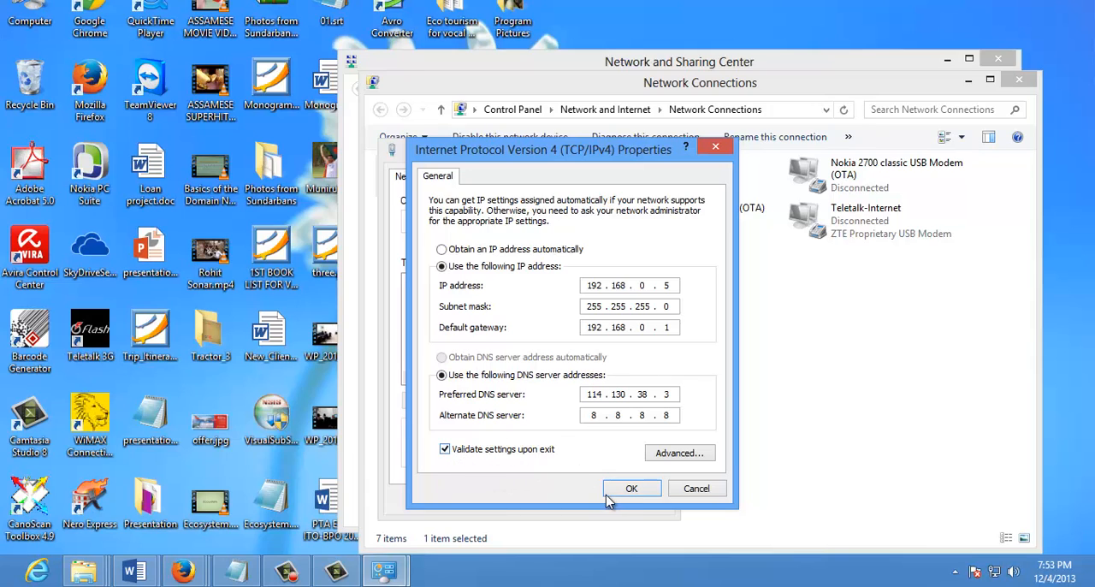
{"action": "left_click", "coordinate": [632, 487]}
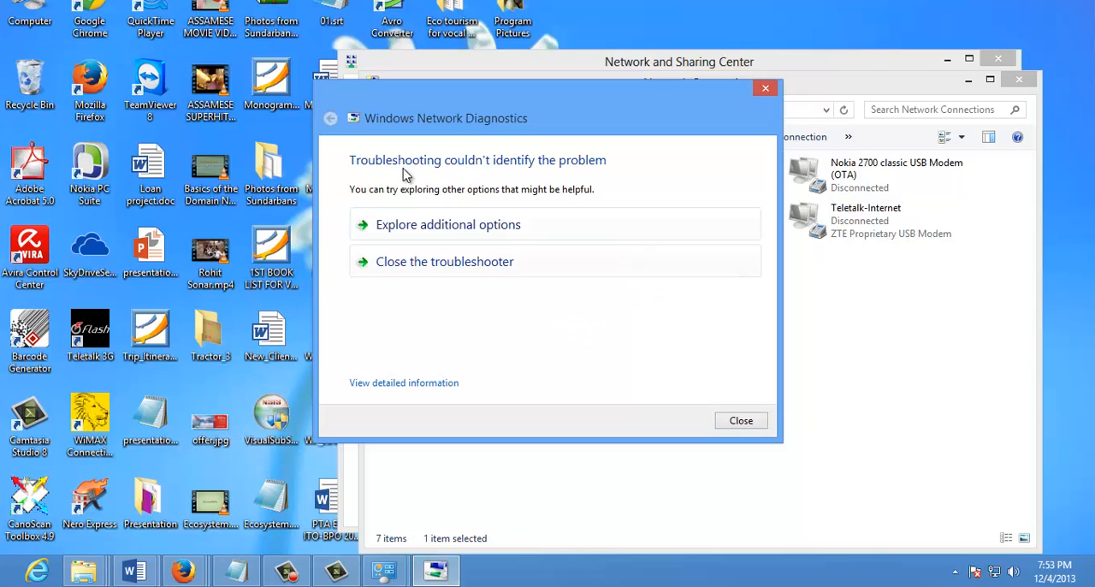
{"action": "mouse_move", "coordinate": [556, 202]}
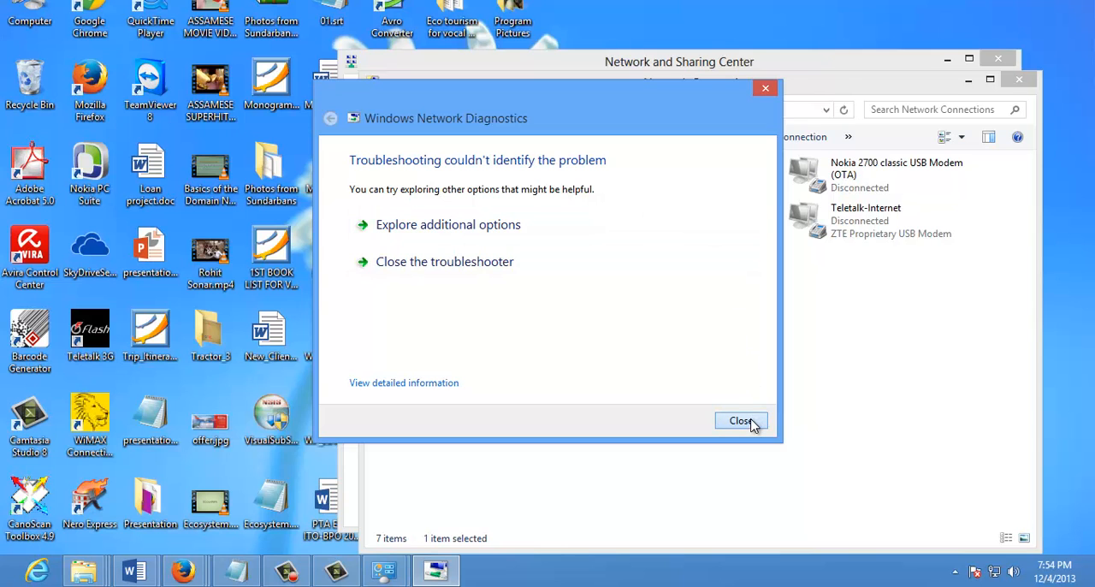
Close the Windows Network Diagnostics troubleshooter and the network windows
{"action": "left_click", "coordinate": [739, 419]}
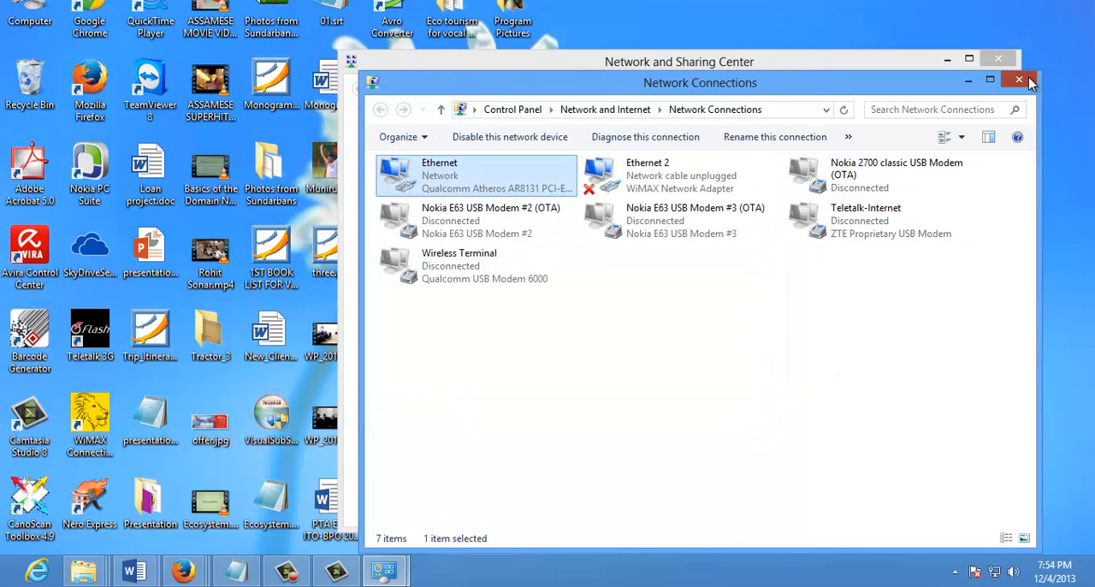
{"action": "left_click", "coordinate": [1019, 78]}
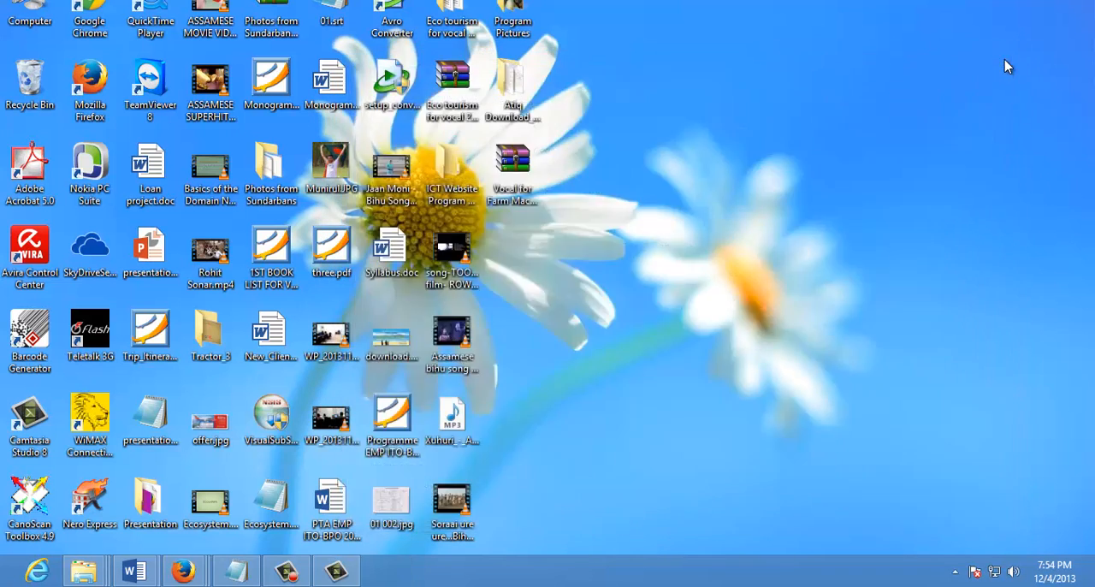
{"action": "mouse_move", "coordinate": [962, 335]}
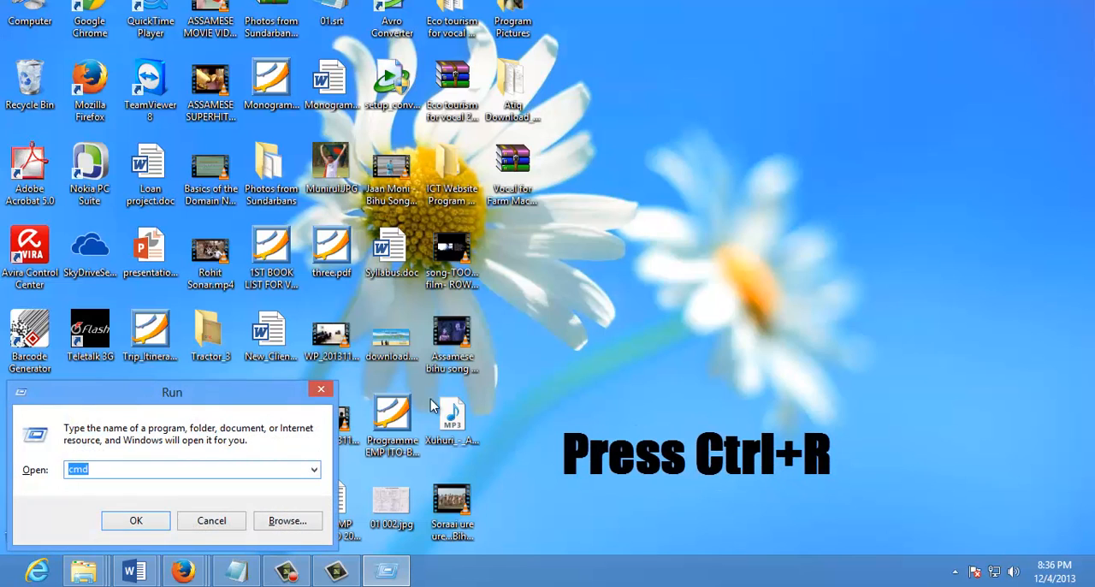
{"action": "mouse_move", "coordinate": [102, 494]}
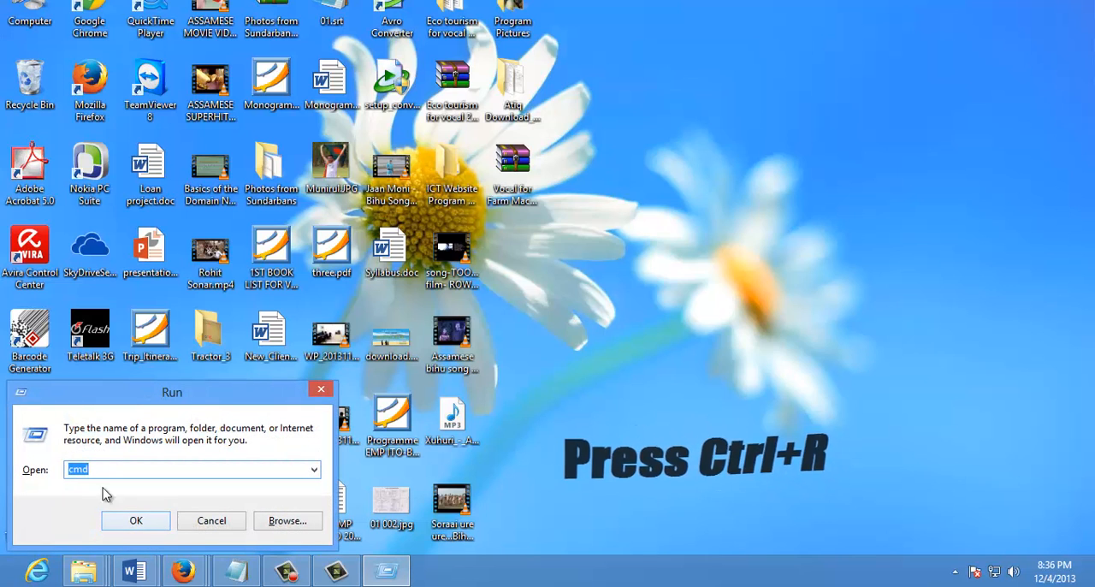
Launch Command Prompt from Run, centre its window and start entering ipconfig
{"action": "left_click", "coordinate": [136, 520]}
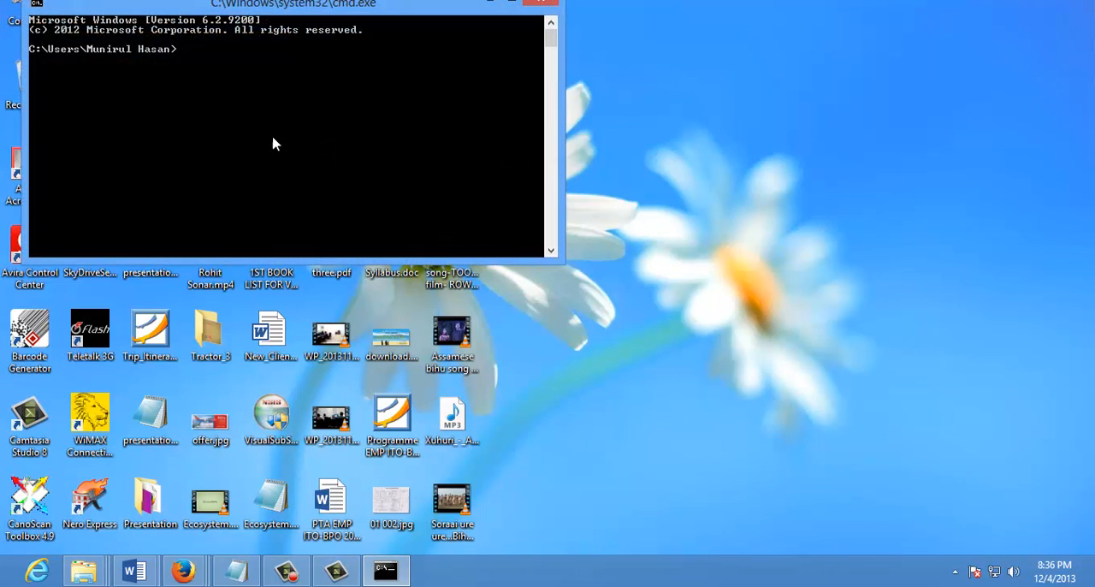
{"action": "left_click_drag", "start_coordinate": [283, 3], "coordinate": [663, 95]}
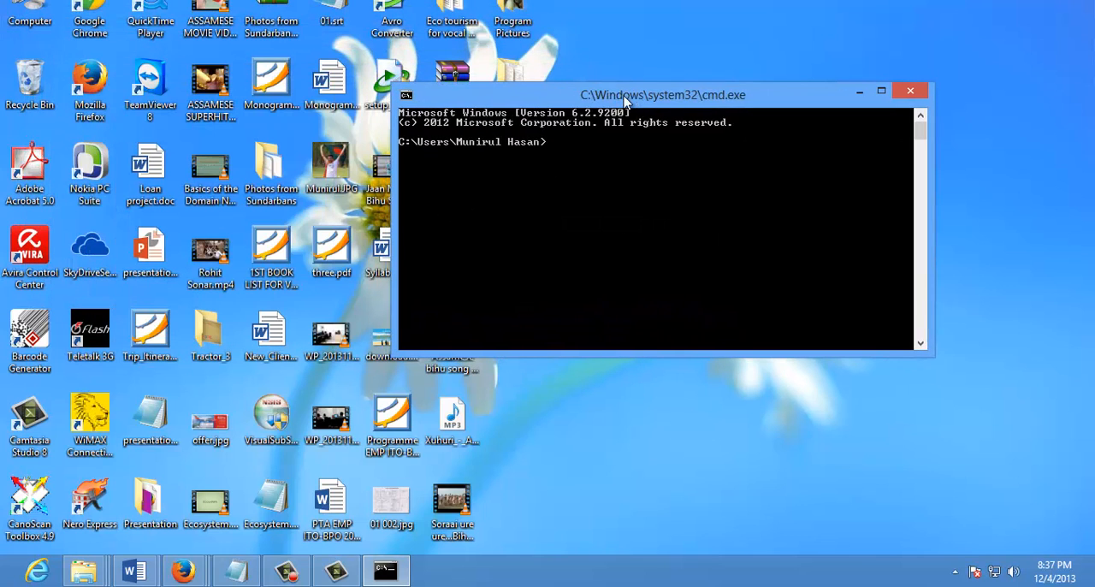
{"action": "type", "text": "i"}
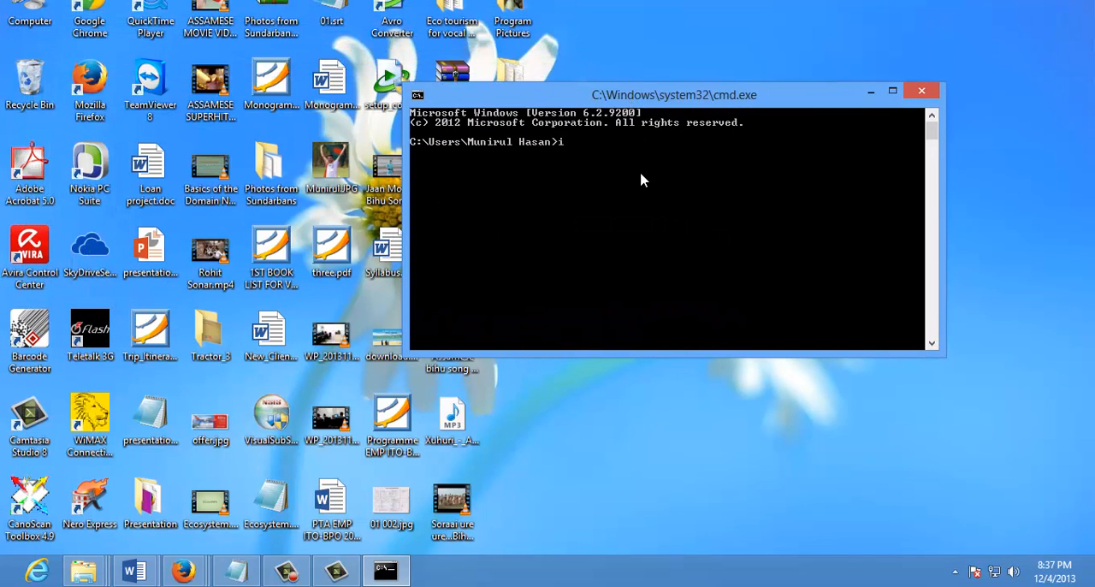
Run ipconfig and read the Ethernet adapter's address 192.168.0.5, mask 255.255.255.0, gateway 192.168.0.1
{"action": "type", "text": "pconfig"}
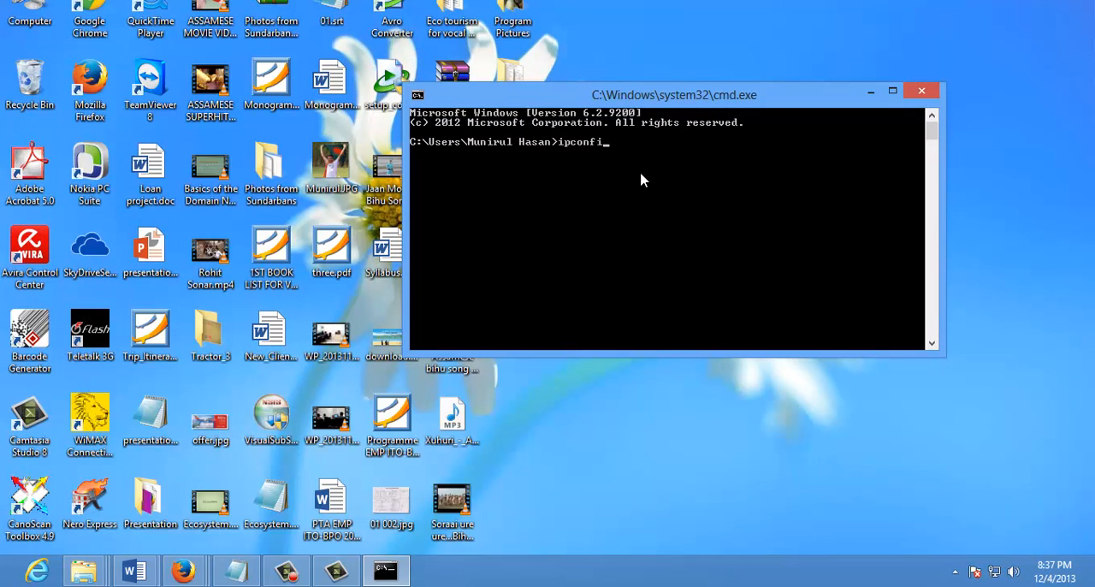
{"action": "key", "text": "Return"}
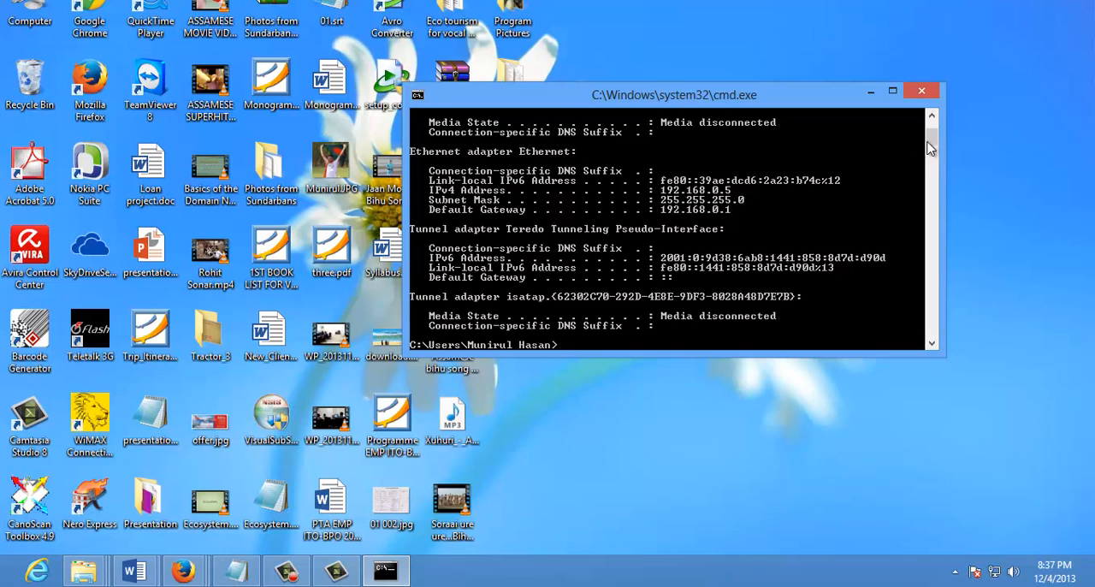
{"action": "scroll", "scroll_direction": "up", "scroll_amount": 3}
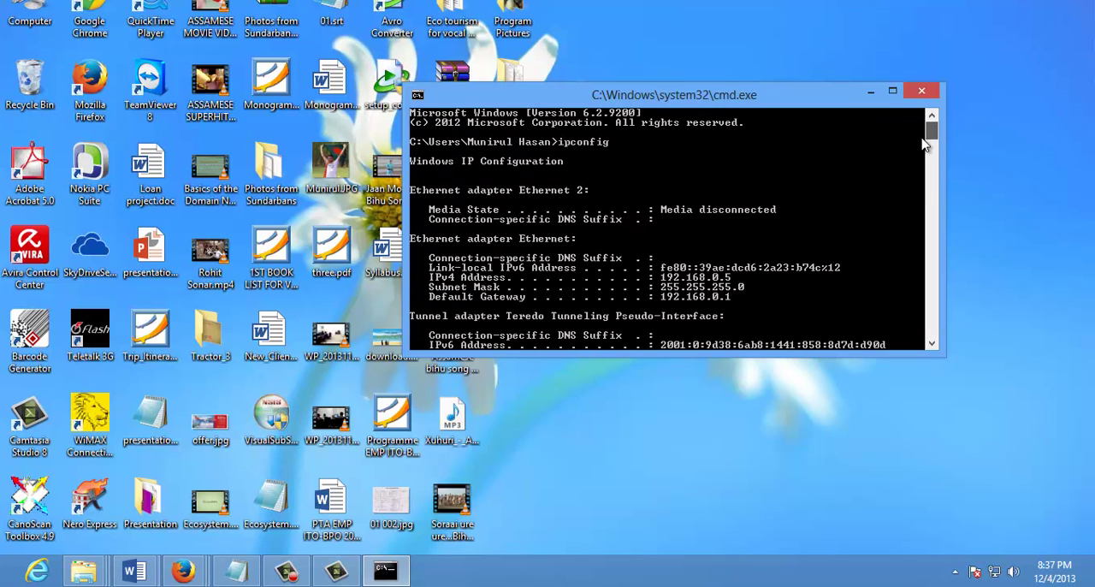
{"action": "mouse_move", "coordinate": [676, 282]}
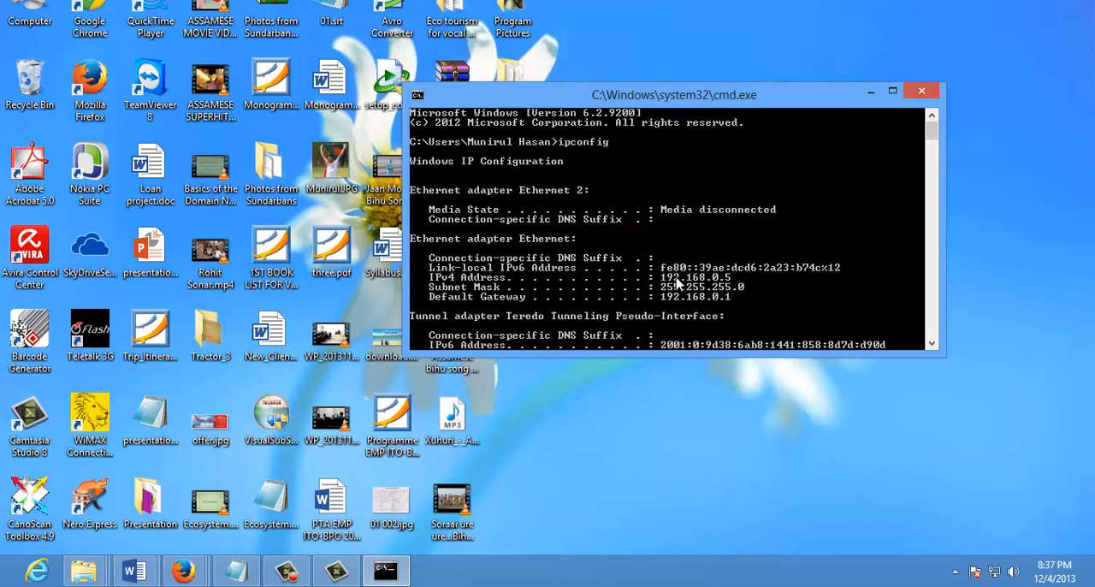
{"action": "mouse_move", "coordinate": [727, 281]}
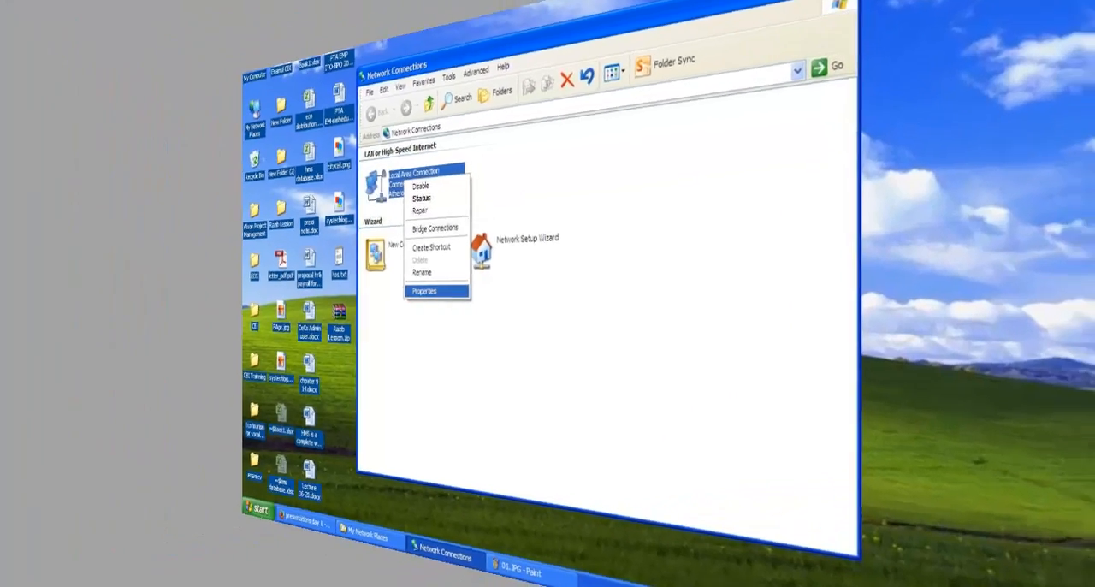
Bring up the Local Area Connection Properties in Windows XP
{"action": "left_click", "coordinate": [424, 291]}
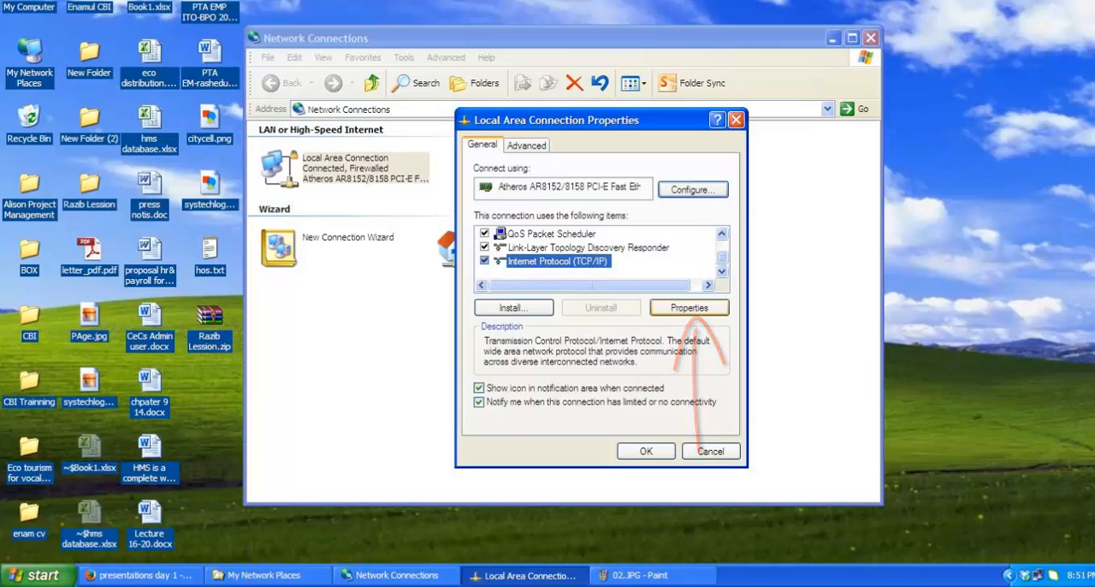
Set TCP/IP to static IP 192.168.0.18, gateway 192.168.0.1, DNS 114.130.38.3 and 8.8.8.8
{"action": "left_click", "coordinate": [688, 308]}
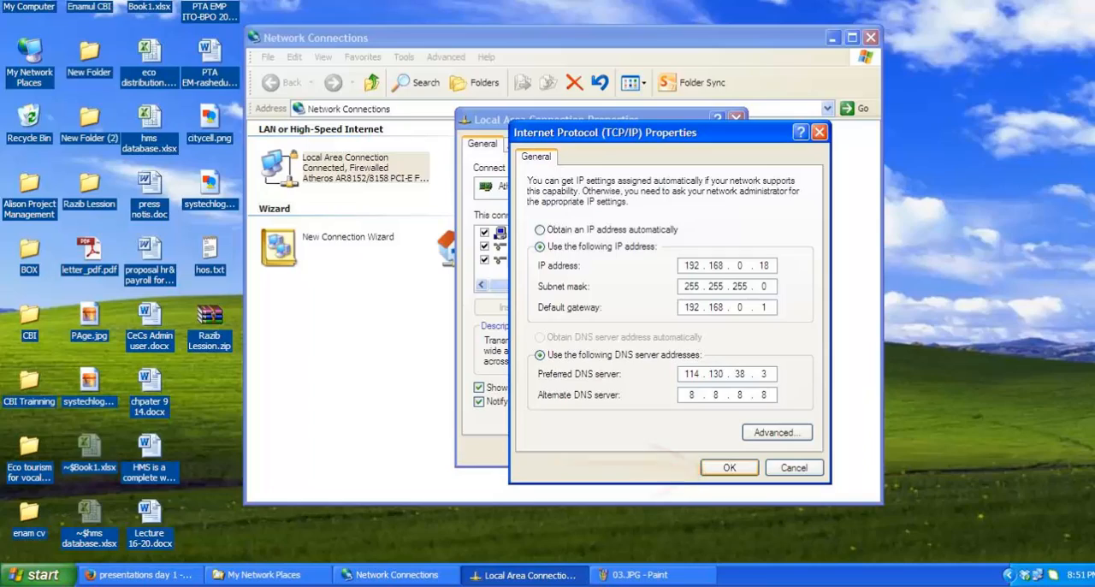
{"action": "left_click", "coordinate": [729, 467]}
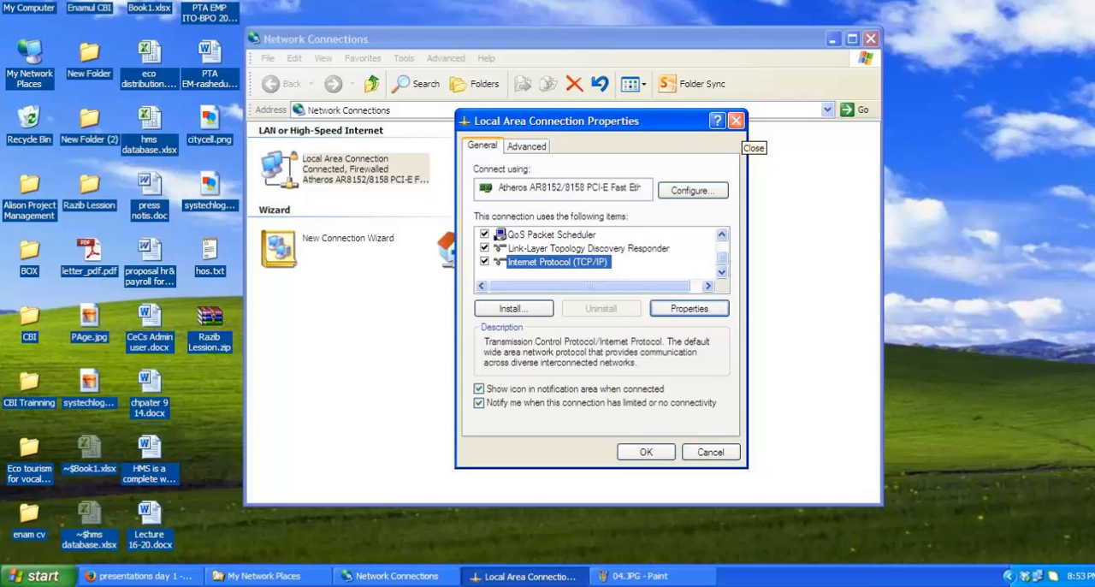
{"action": "left_click", "coordinate": [36, 574]}
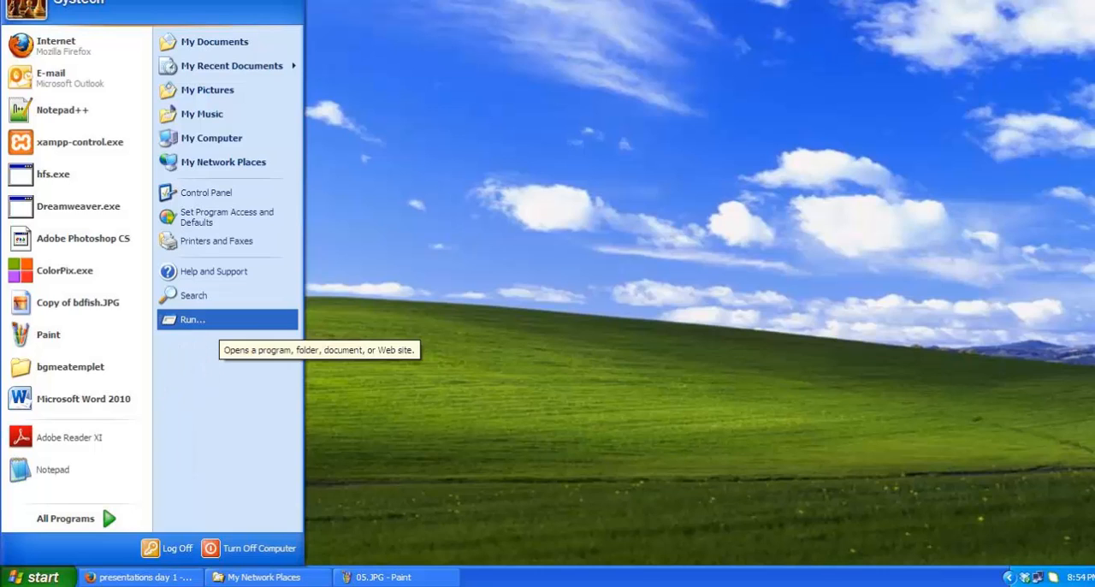
Launch Command Prompt through Start > Run with cmd
{"action": "left_click", "coordinate": [192, 318]}
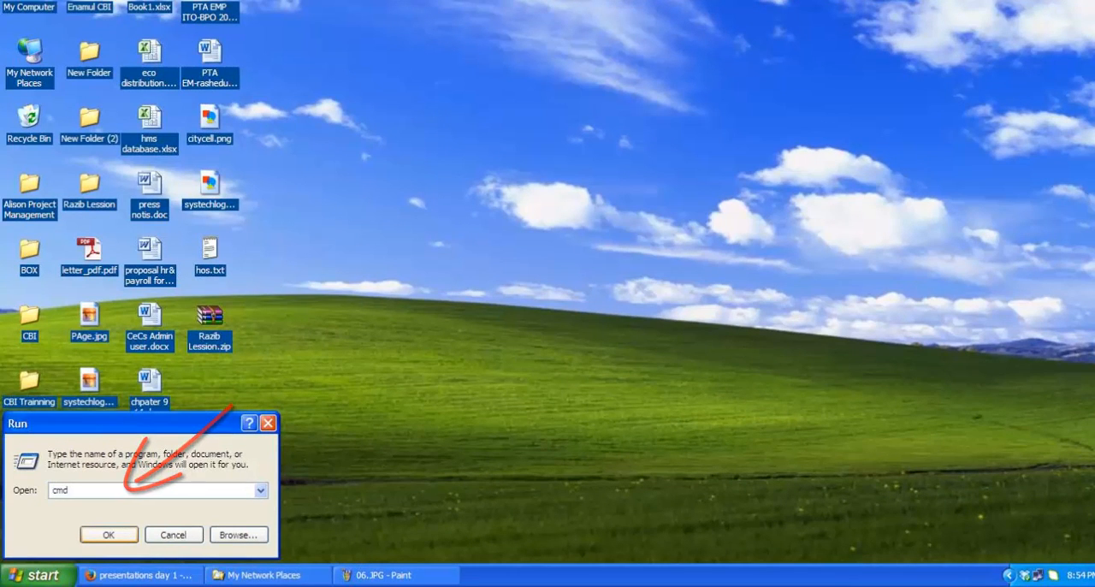
{"action": "left_click", "coordinate": [108, 534]}
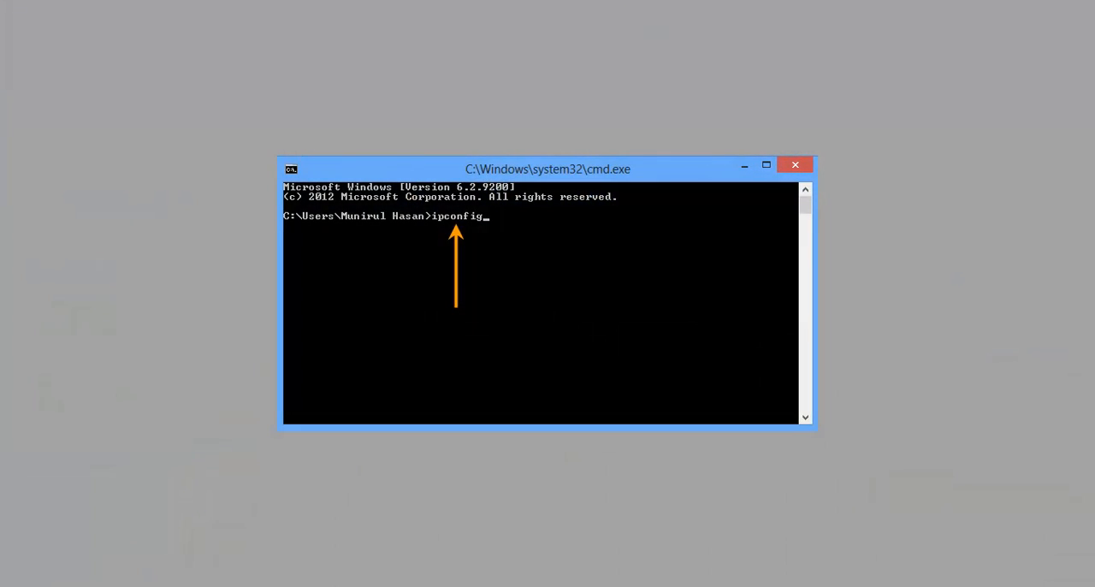